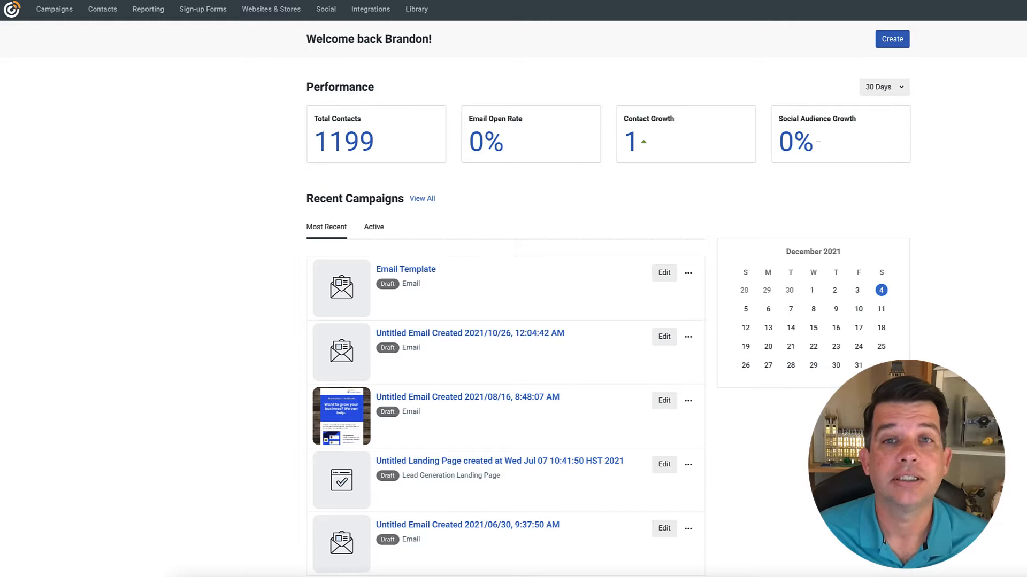
mouse_move(999, 247)
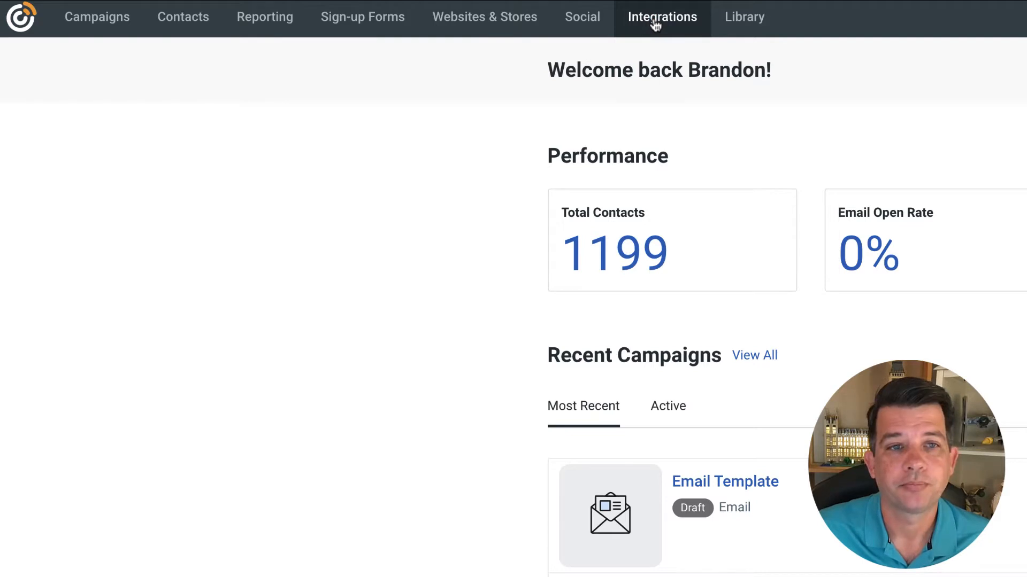
Search the integrations catalogue for "shop" so Shopify appears among the results
left_click(661, 17)
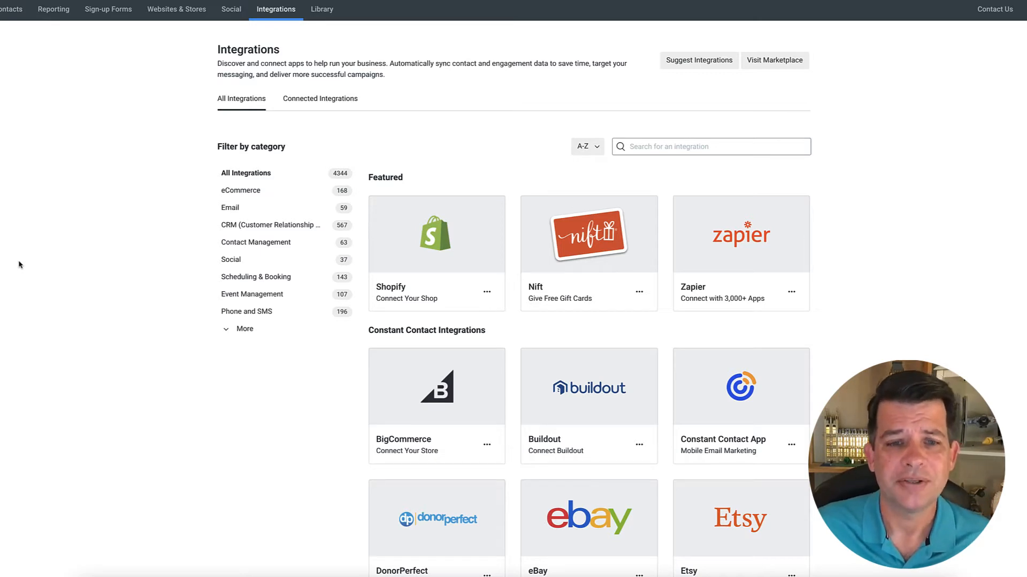
mouse_move(306, 347)
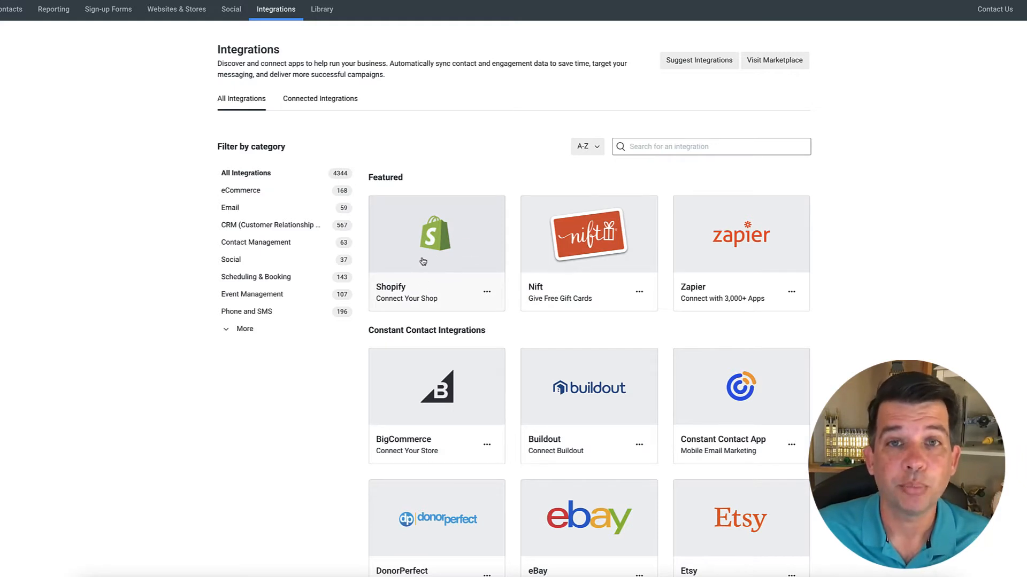
left_click(693, 146)
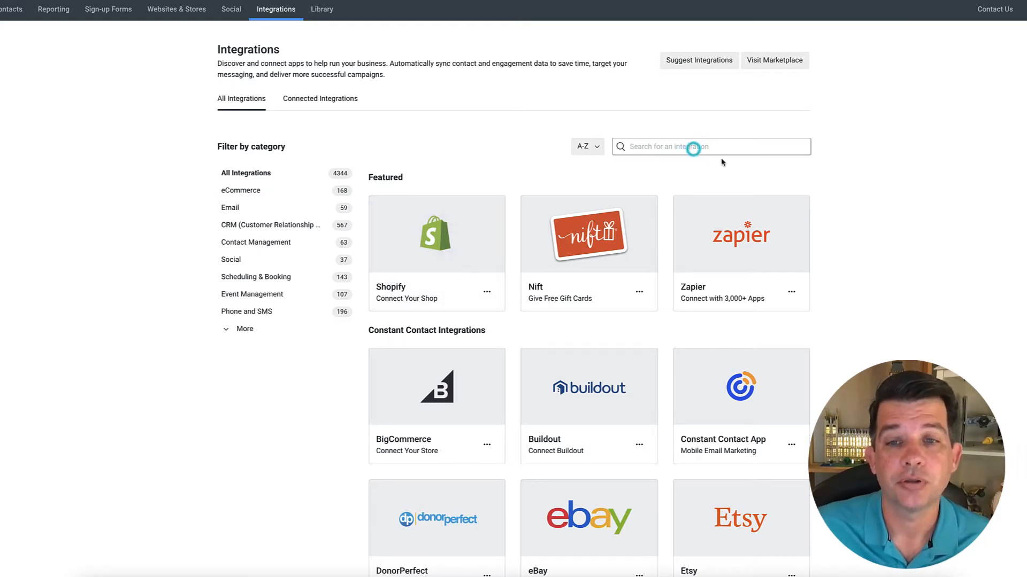
left_click(693, 146)
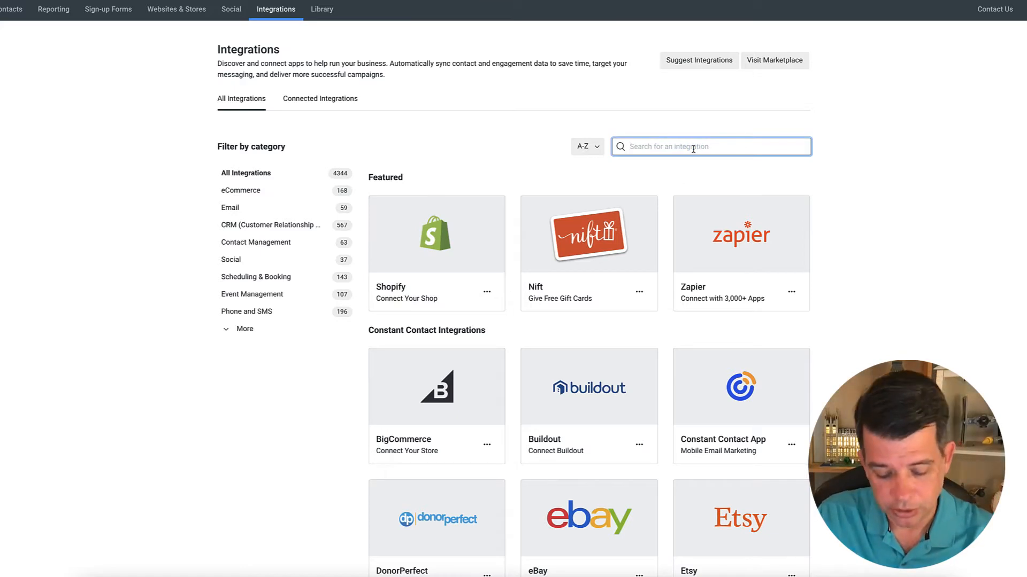
type("shop")
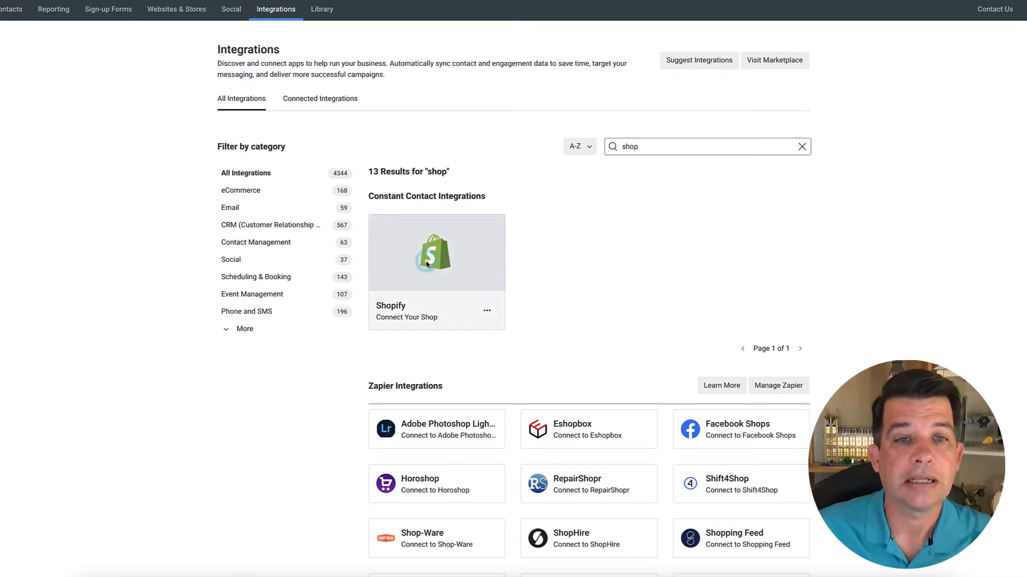
View the Shopify integration's overview describing customer sync and segmented lists
left_click(436, 252)
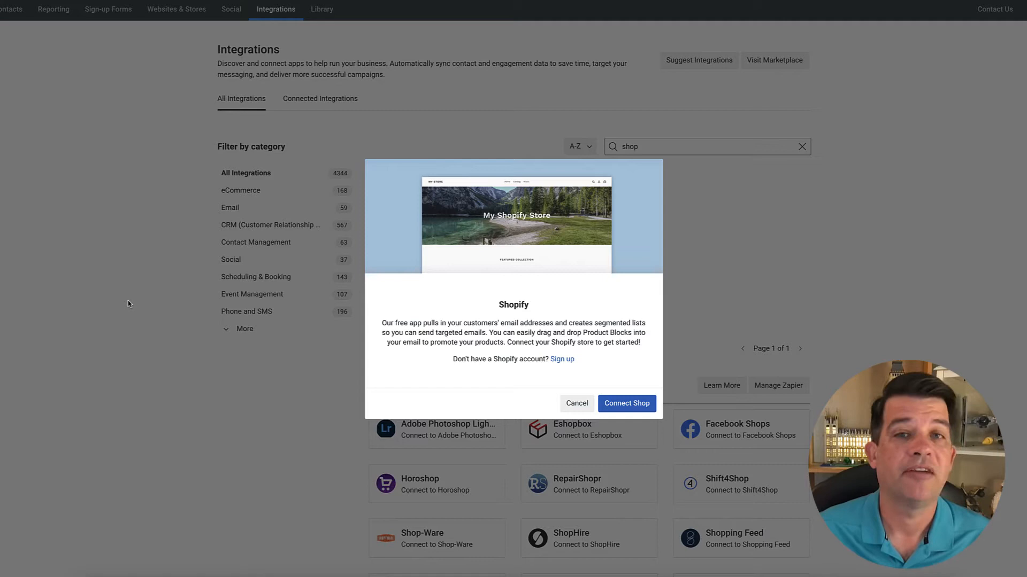
mouse_move(449, 280)
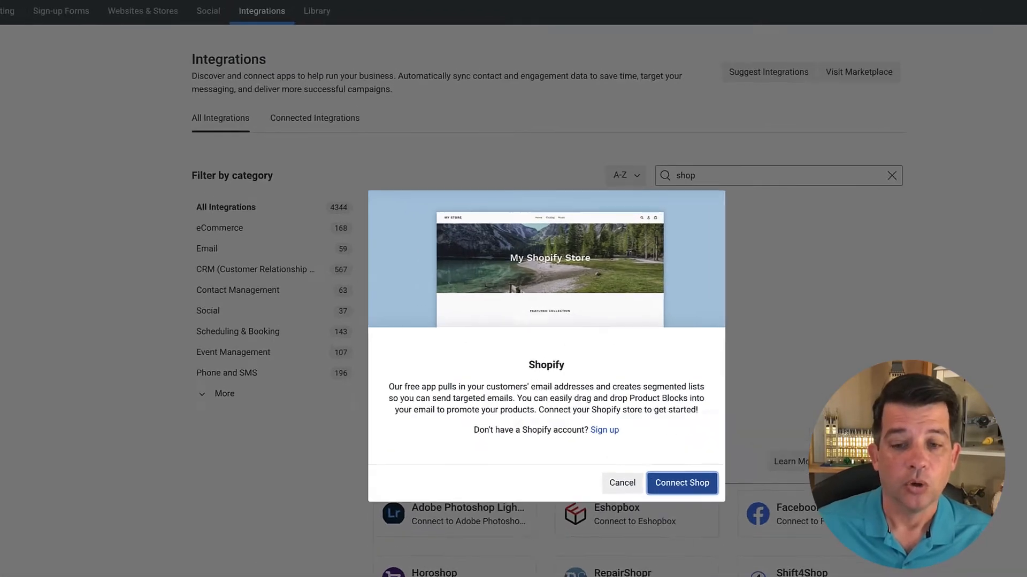
Start connecting a Shopify shop, reaching the form for shop URL and agreement
left_click(683, 482)
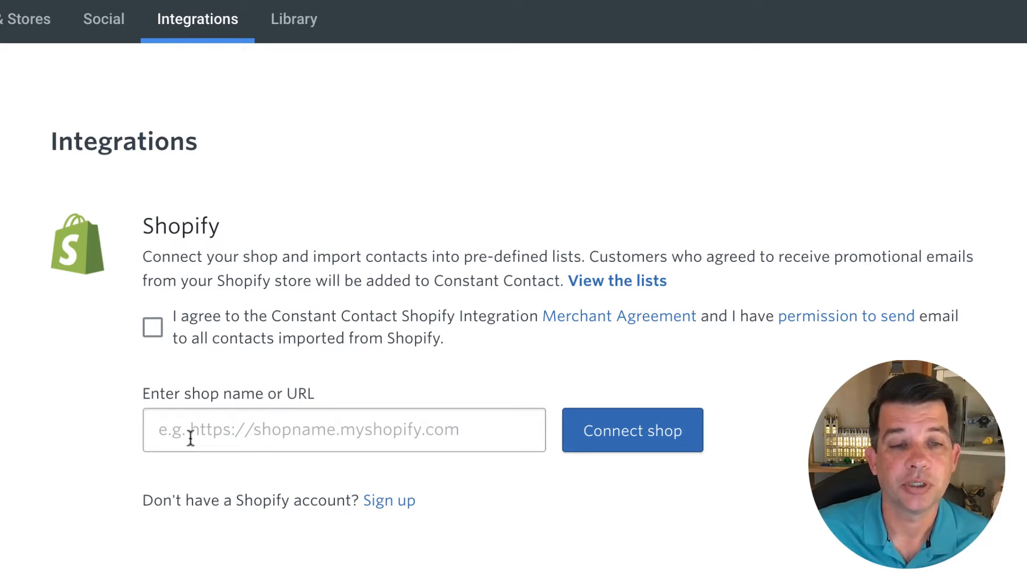
mouse_move(224, 450)
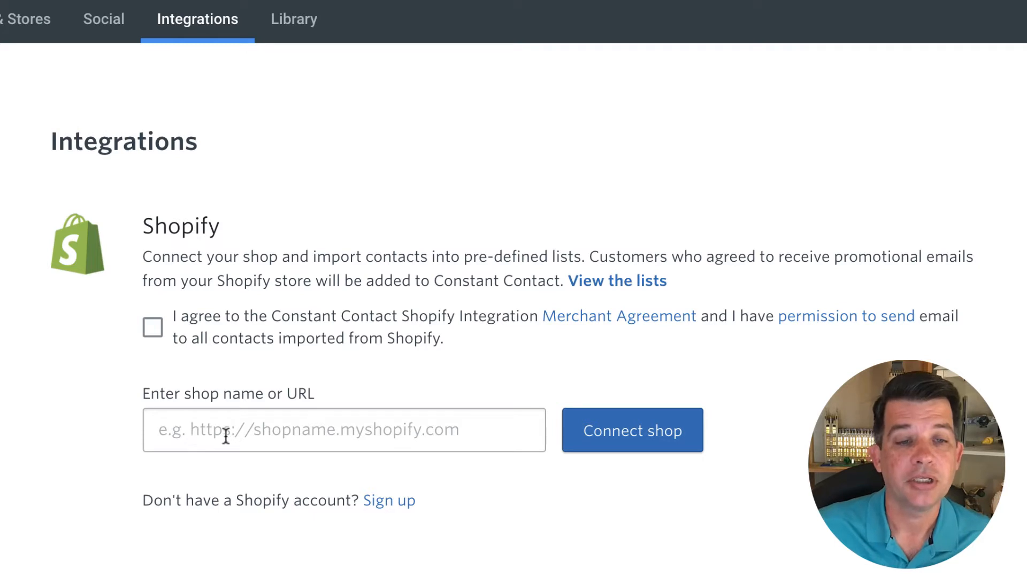
mouse_move(402, 438)
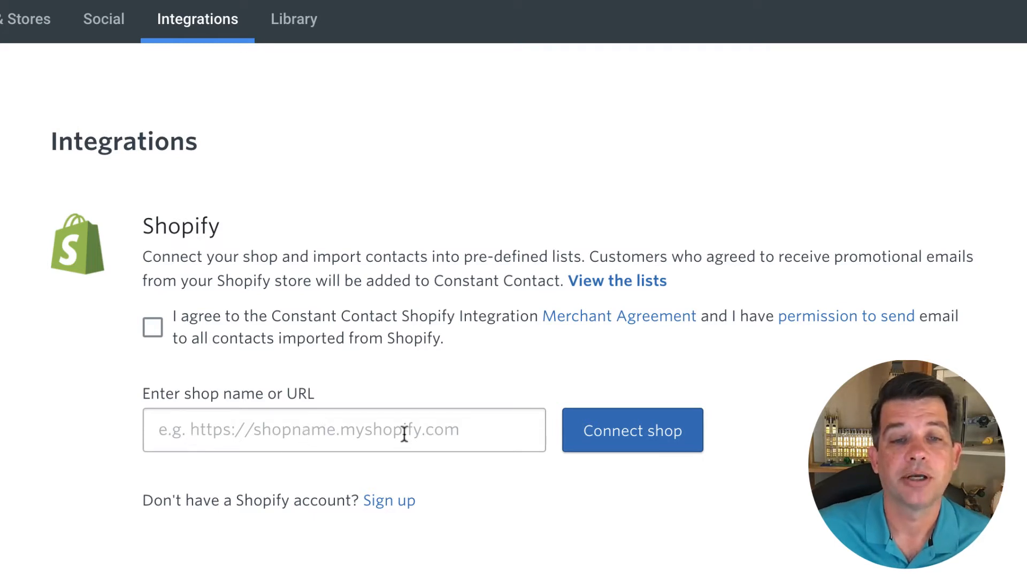
mouse_move(647, 462)
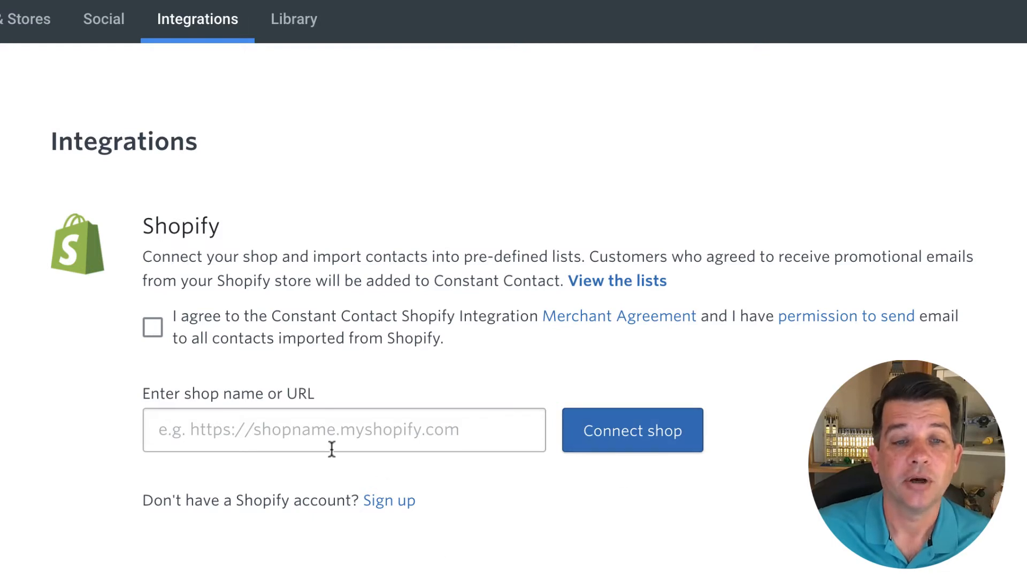
mouse_move(271, 443)
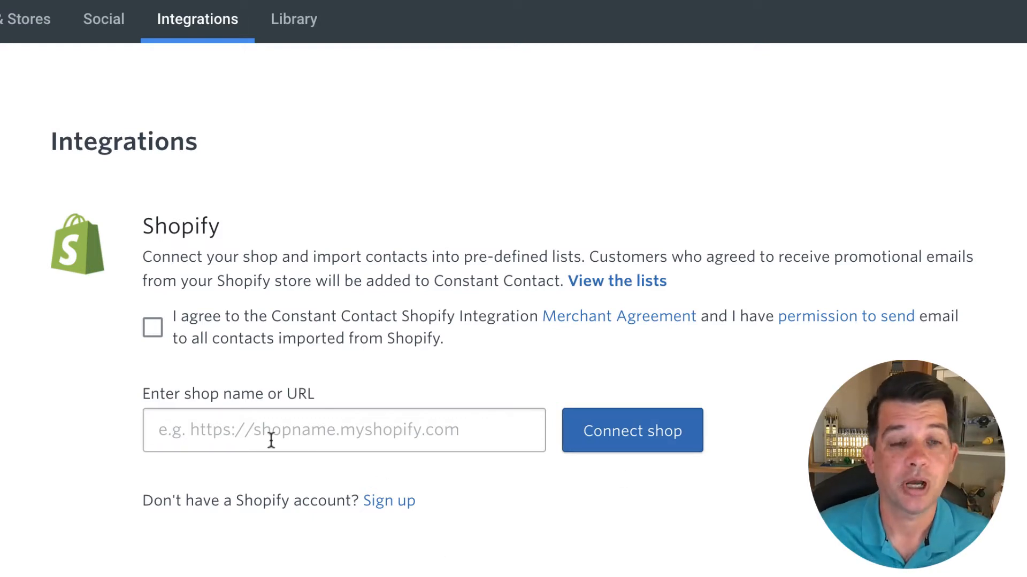
mouse_move(336, 449)
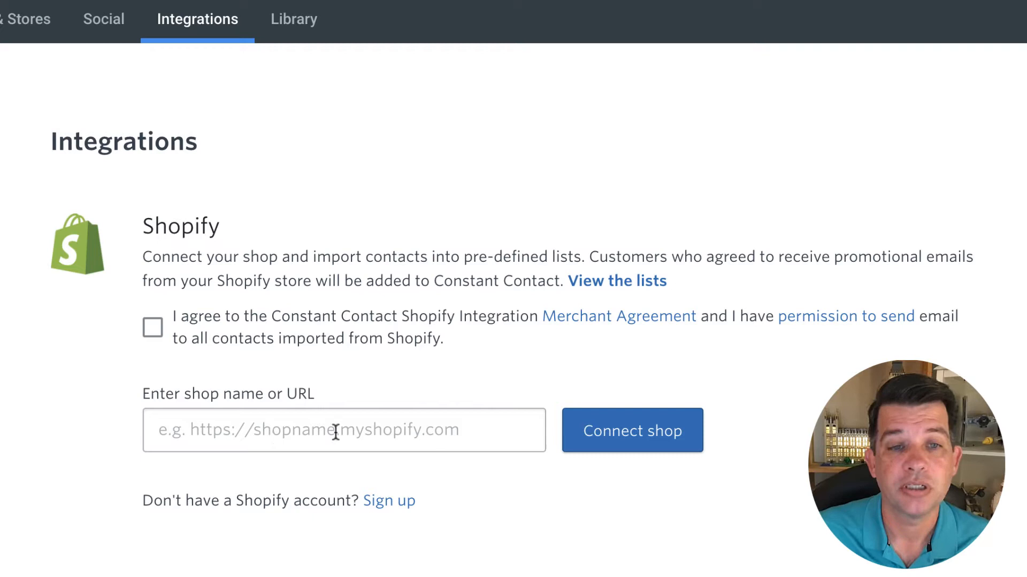
mouse_move(406, 443)
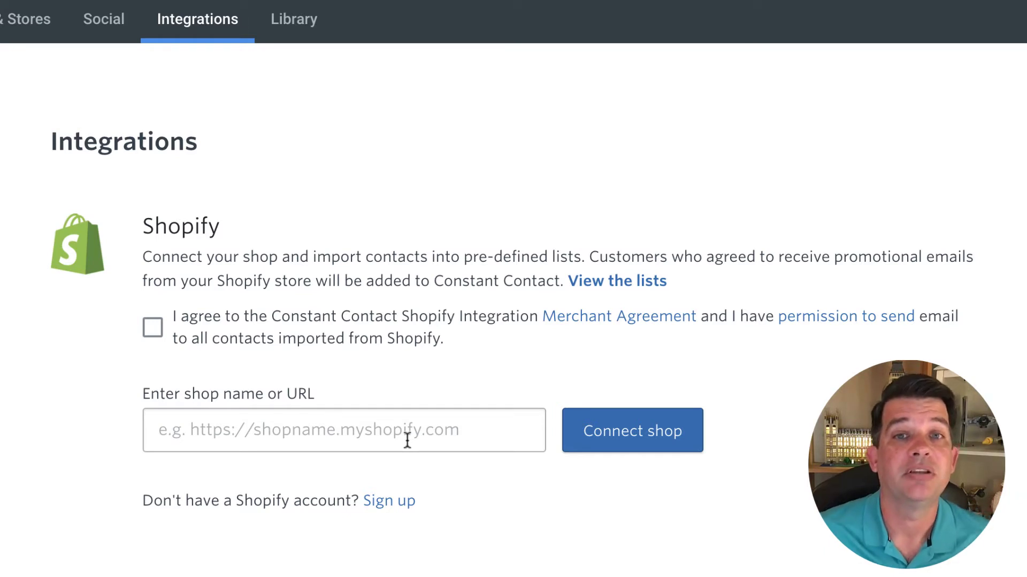
mouse_move(414, 426)
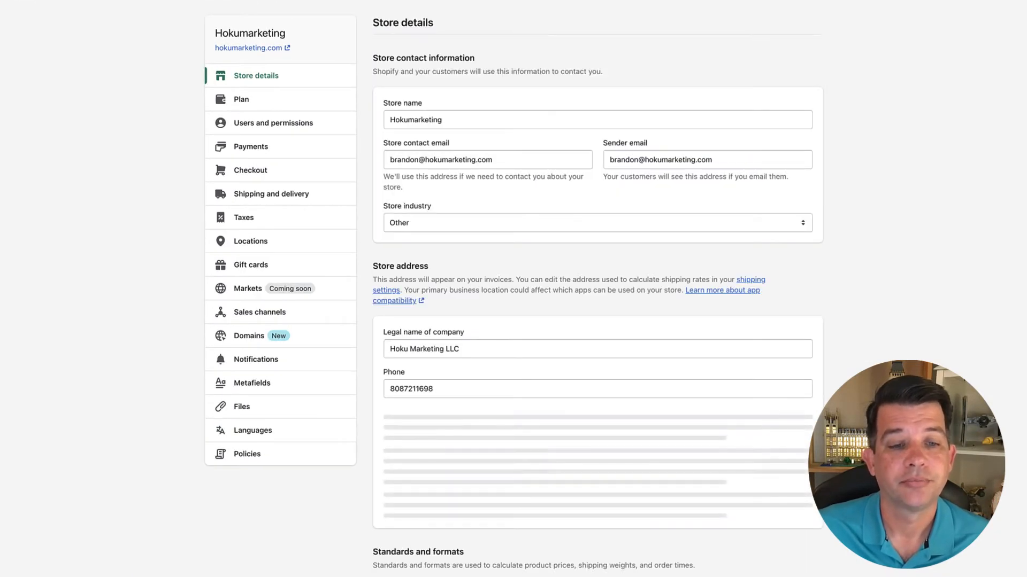
View the Shopify admin domains settings to find the store's myshopify.com address
left_click(248, 336)
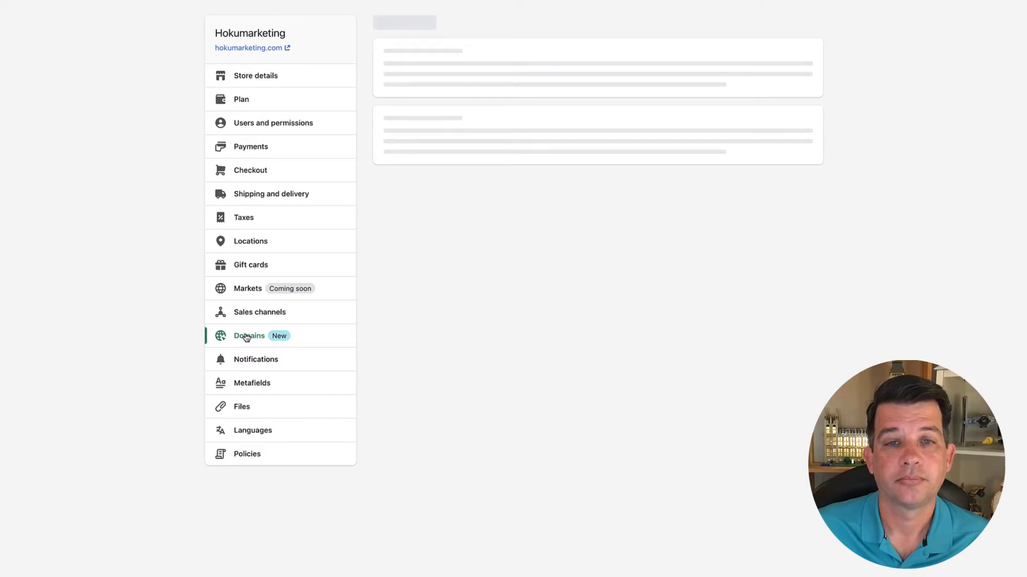
left_click(248, 336)
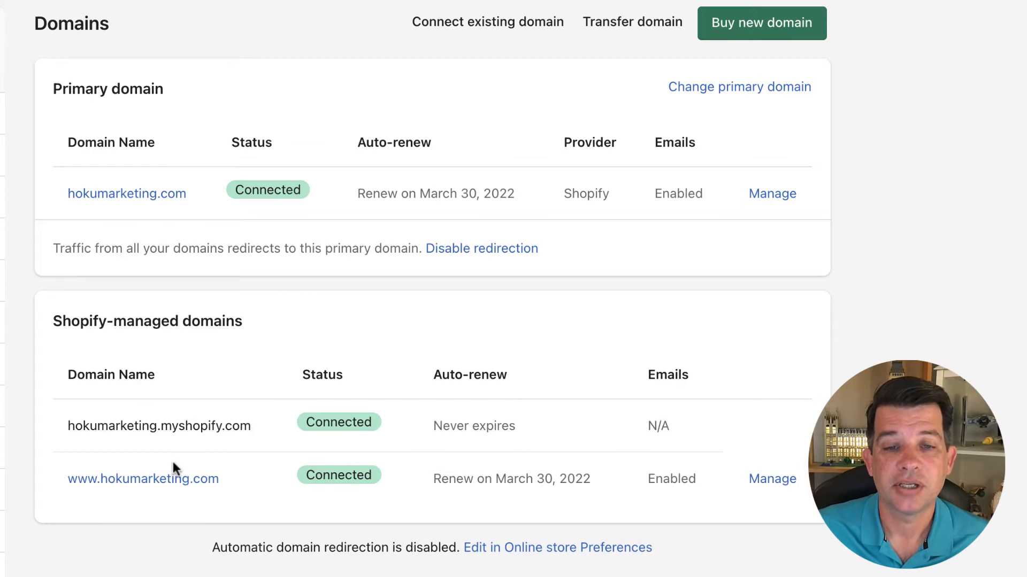
mouse_move(177, 425)
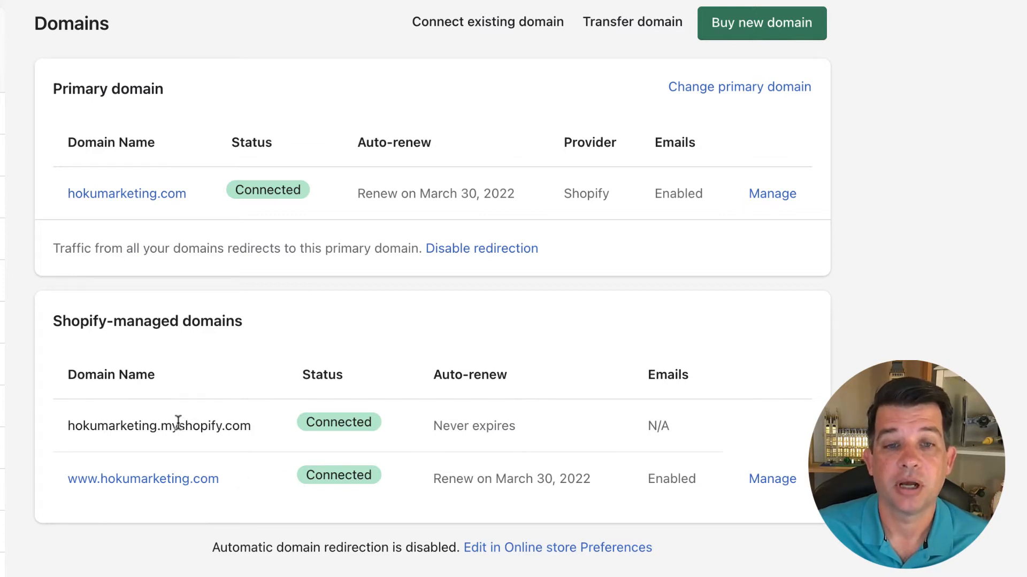
mouse_move(214, 457)
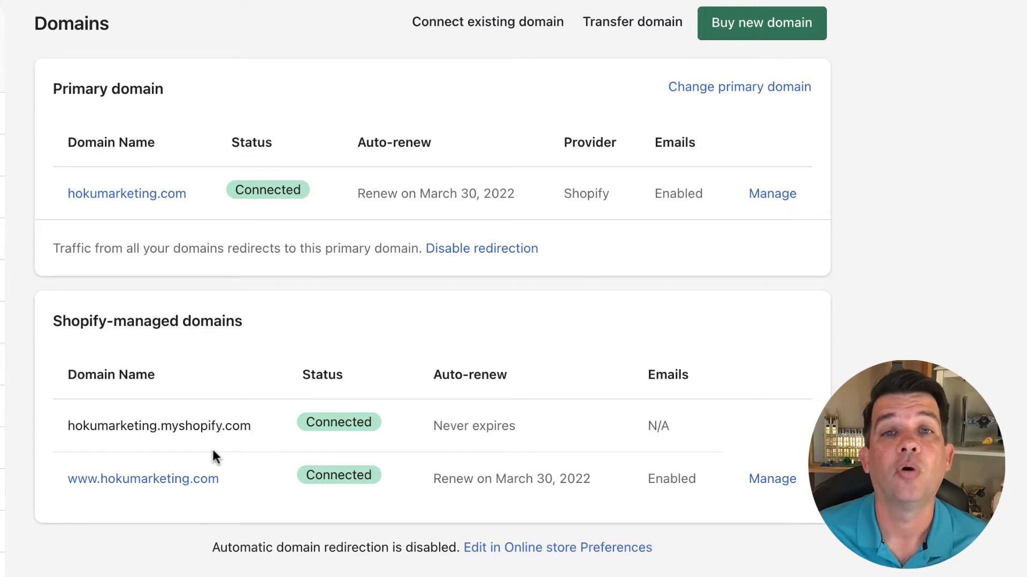
mouse_move(156, 450)
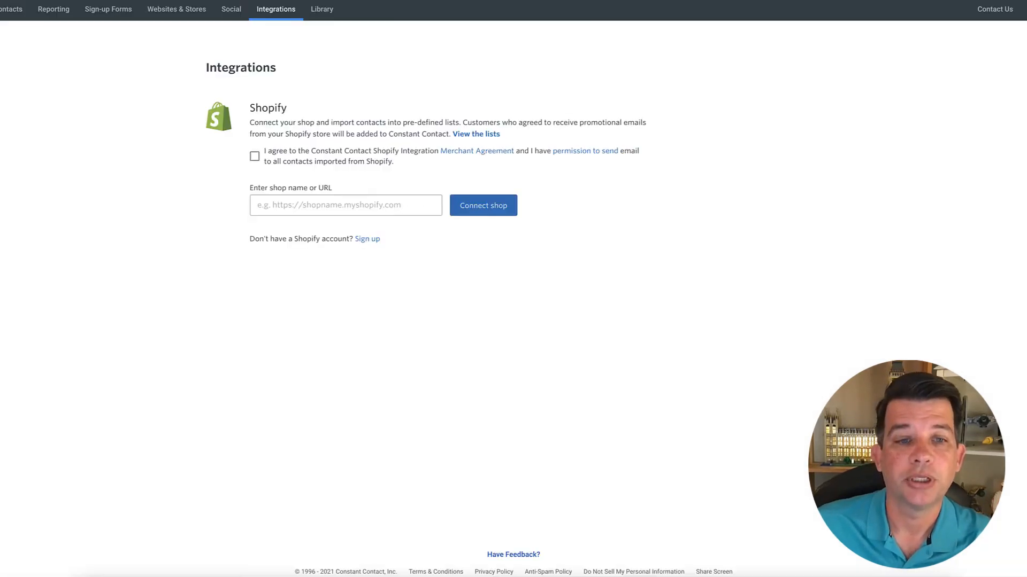
mouse_move(95, 260)
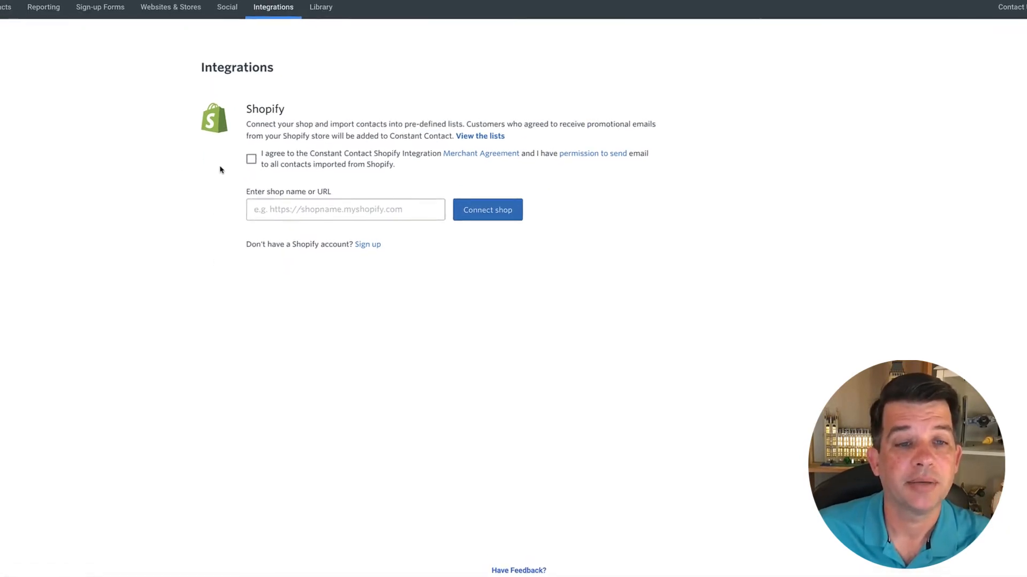
Accept the merchant agreement and connect the shop at hokumarketing.myshopify.com
left_click(251, 158)
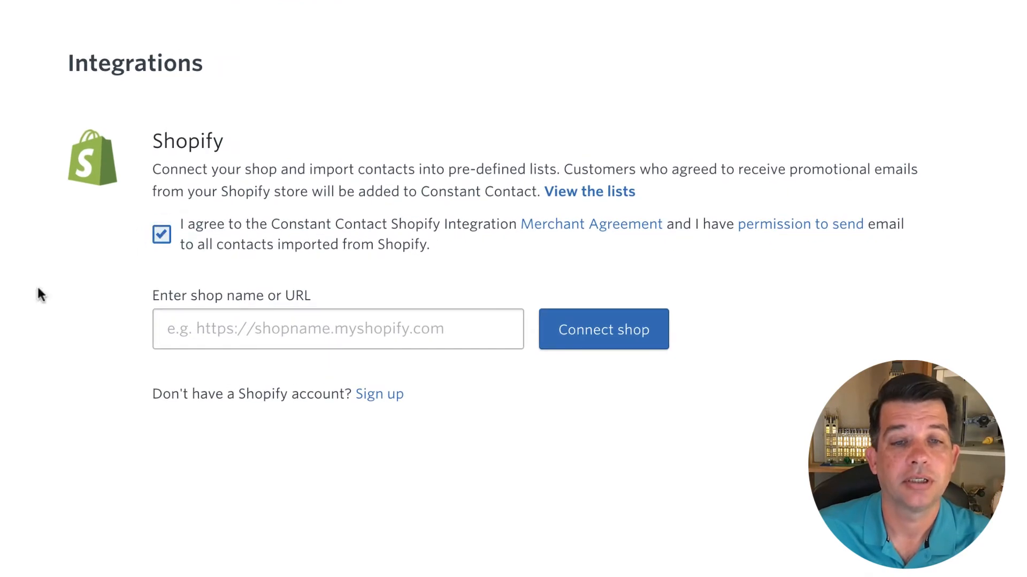
left_click(184, 330)
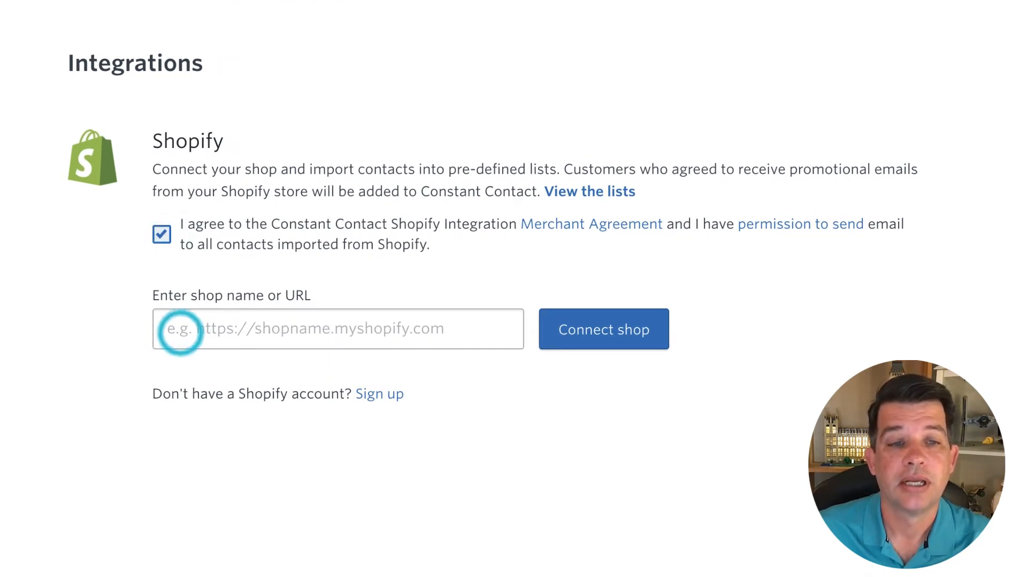
left_click(179, 329)
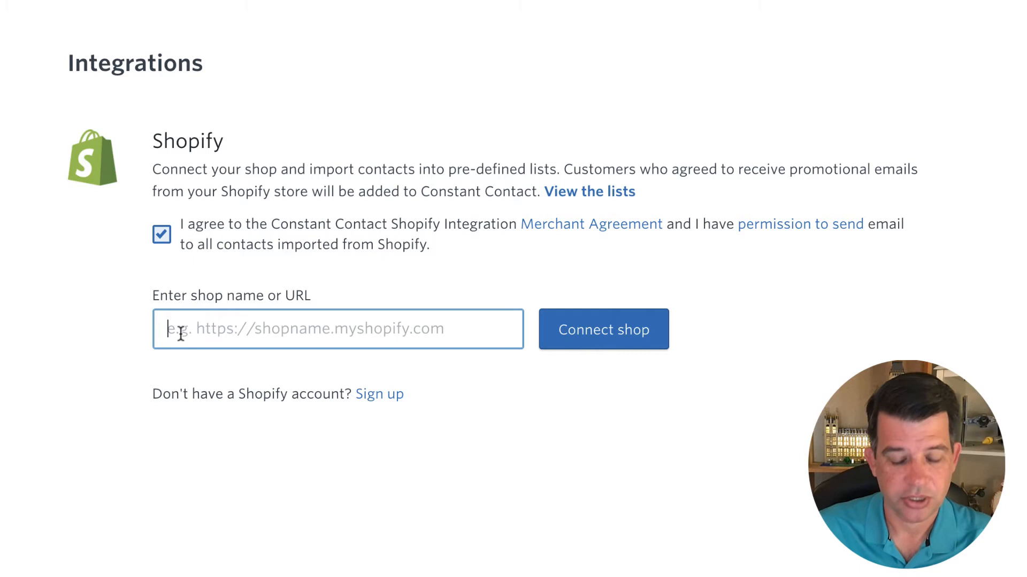
type("hokumarketing.myshopify.com")
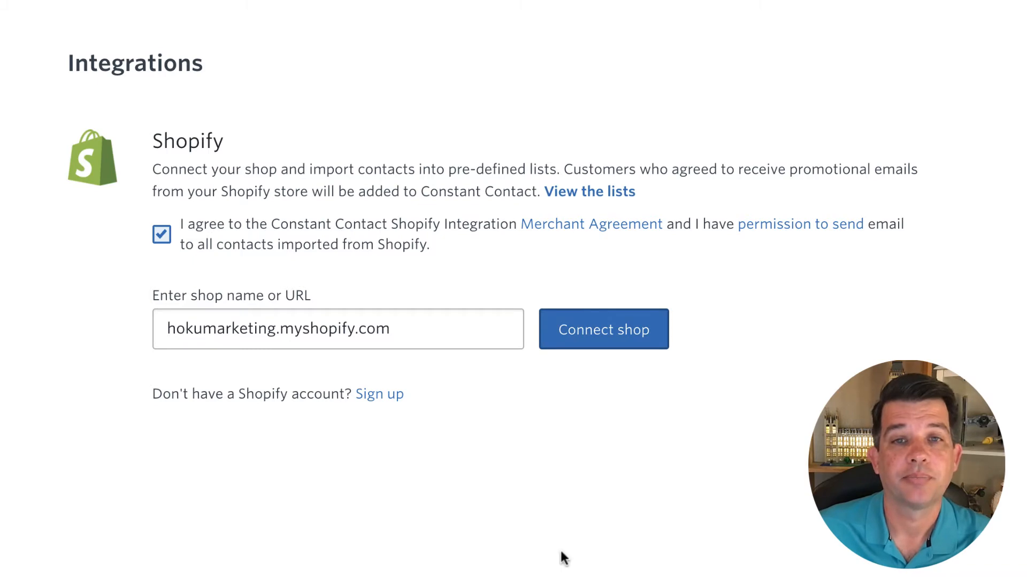
left_click(604, 330)
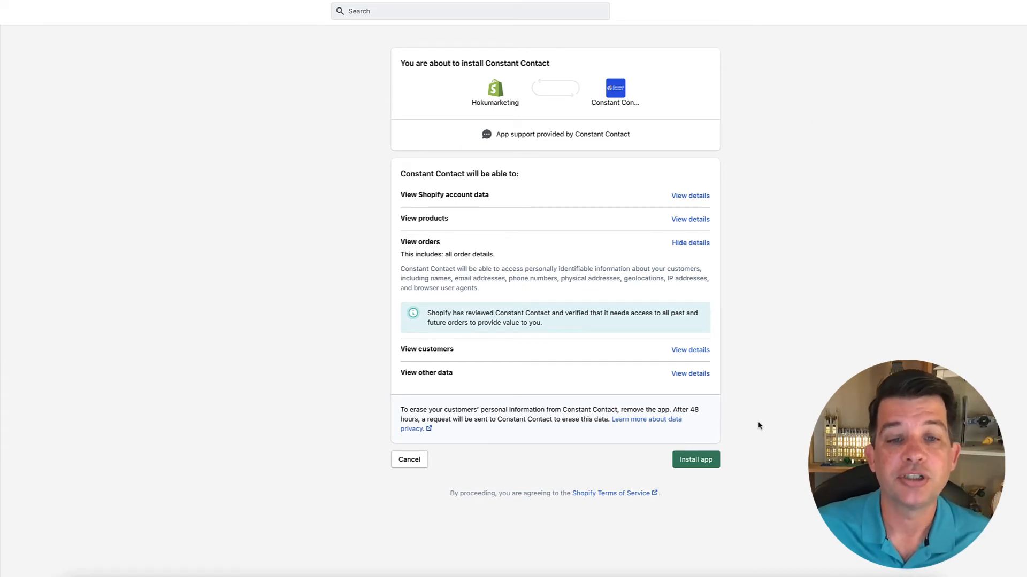
mouse_move(804, 380)
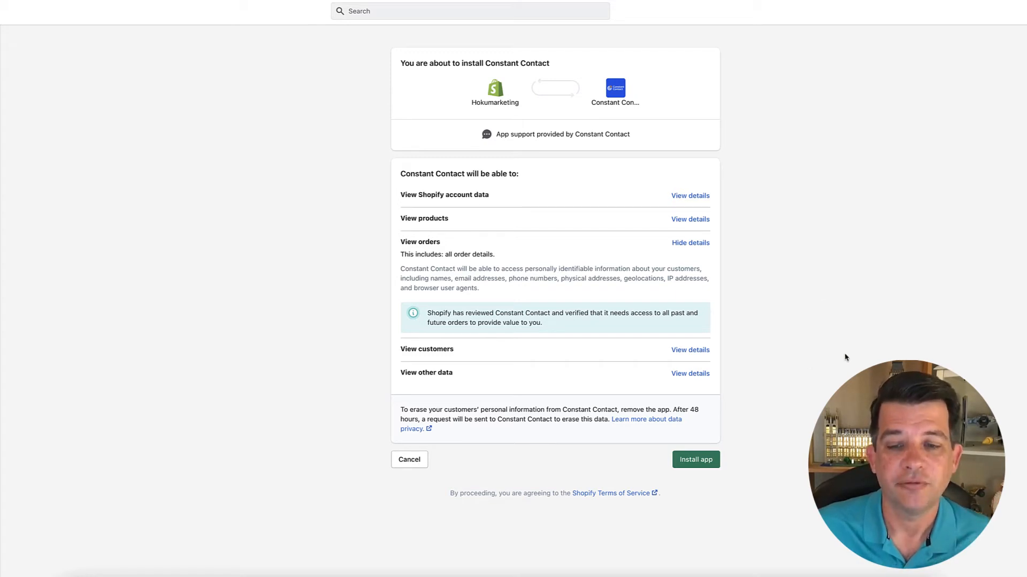
Install the Constant Contact app in Shopify with its requested store, order and customer access
left_click(695, 459)
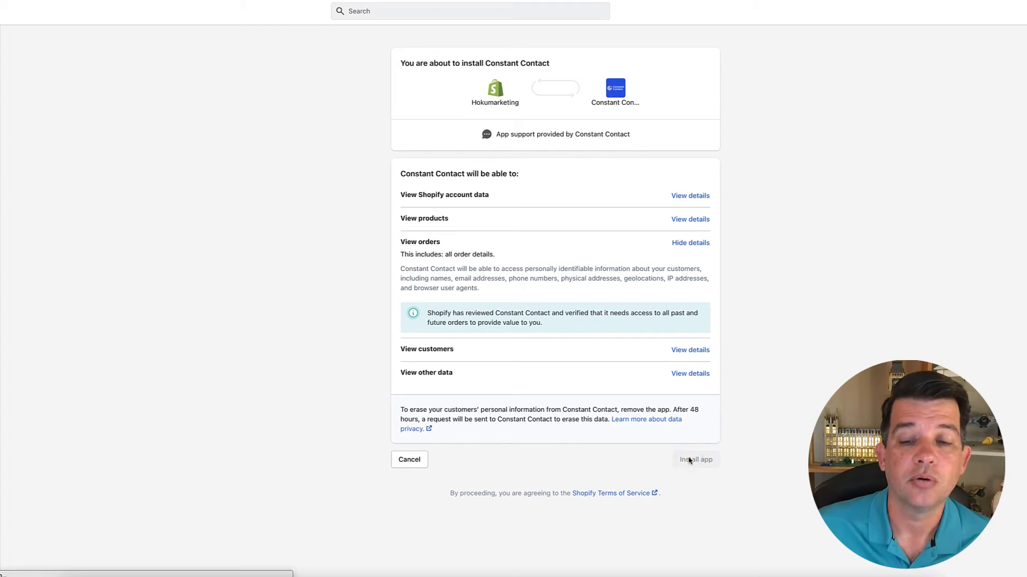
mouse_move(849, 344)
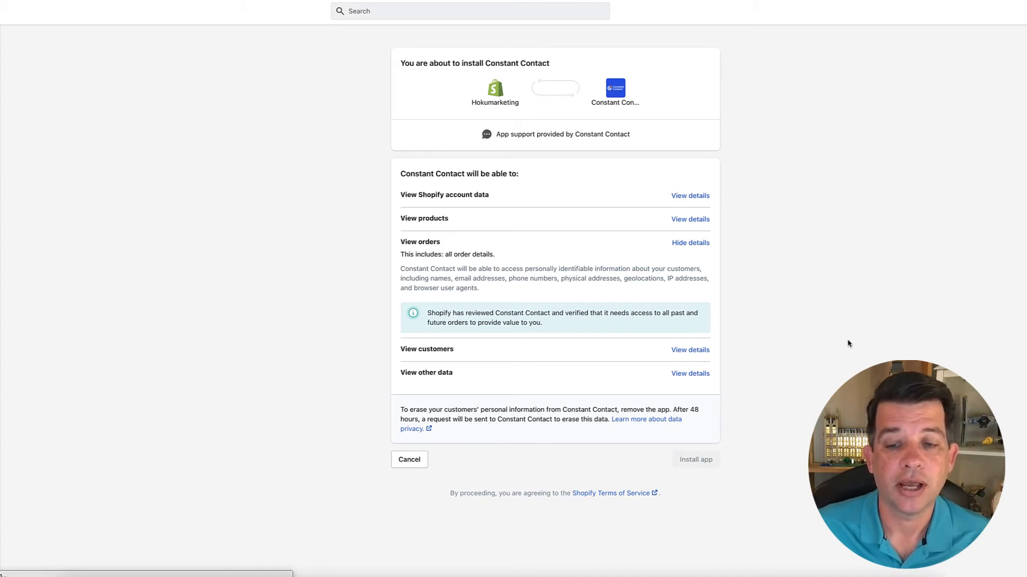
left_click(695, 460)
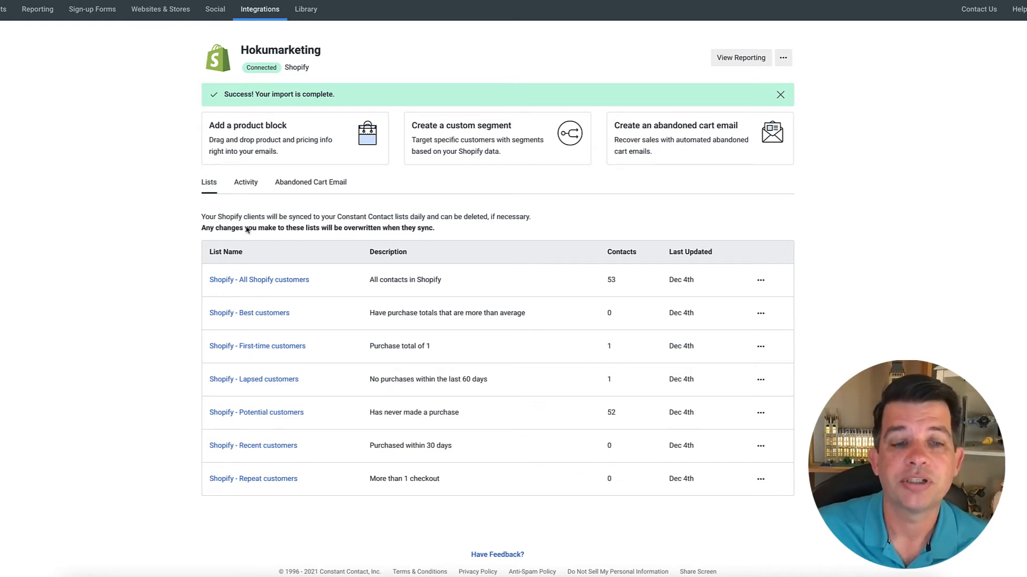
mouse_move(88, 373)
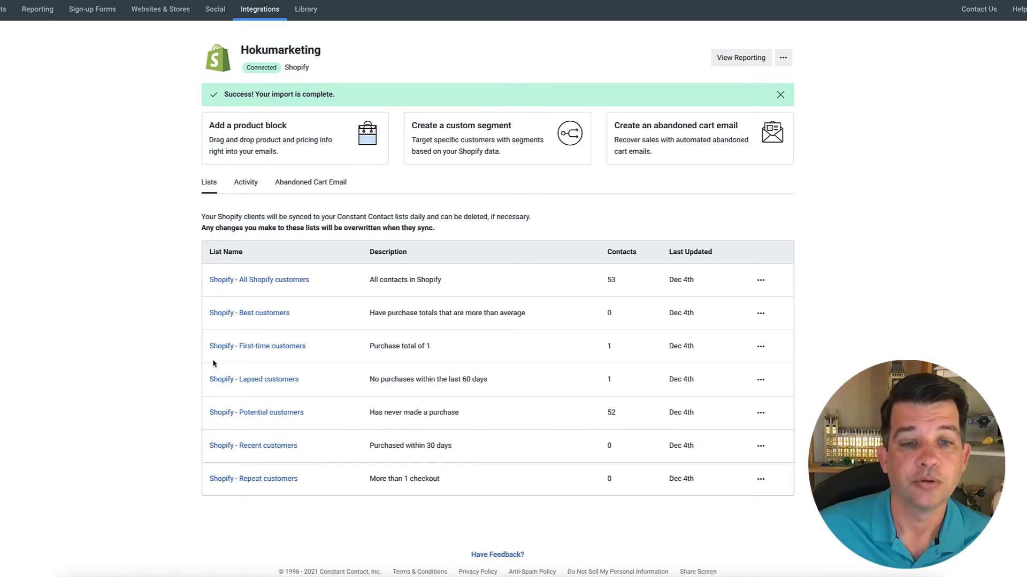
mouse_move(172, 440)
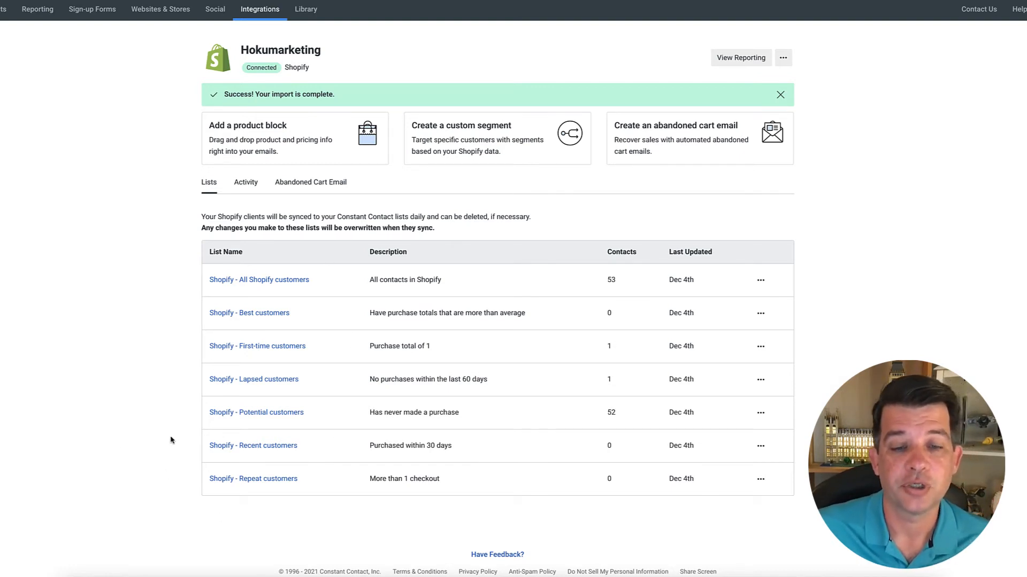
mouse_move(127, 367)
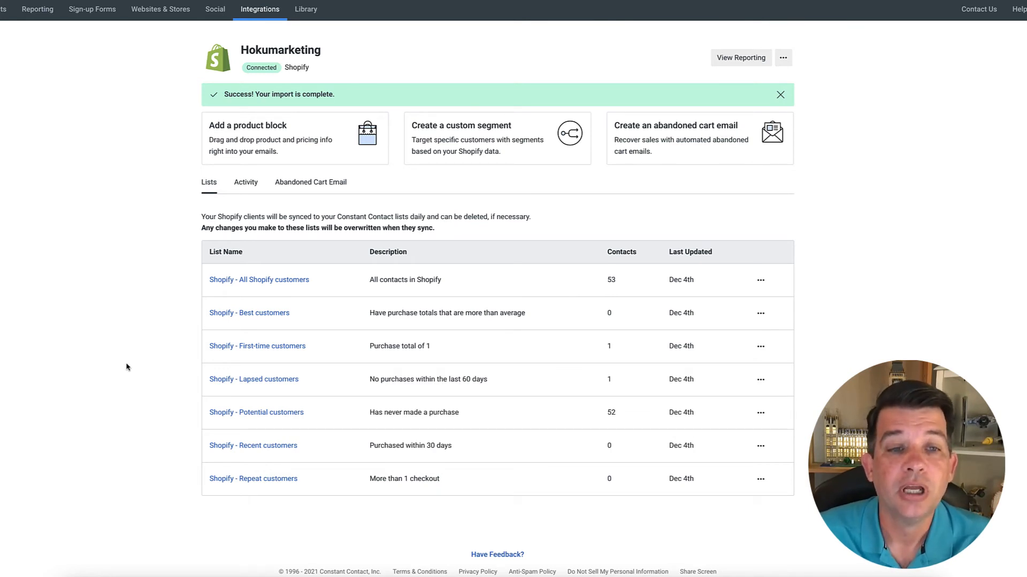
mouse_move(150, 233)
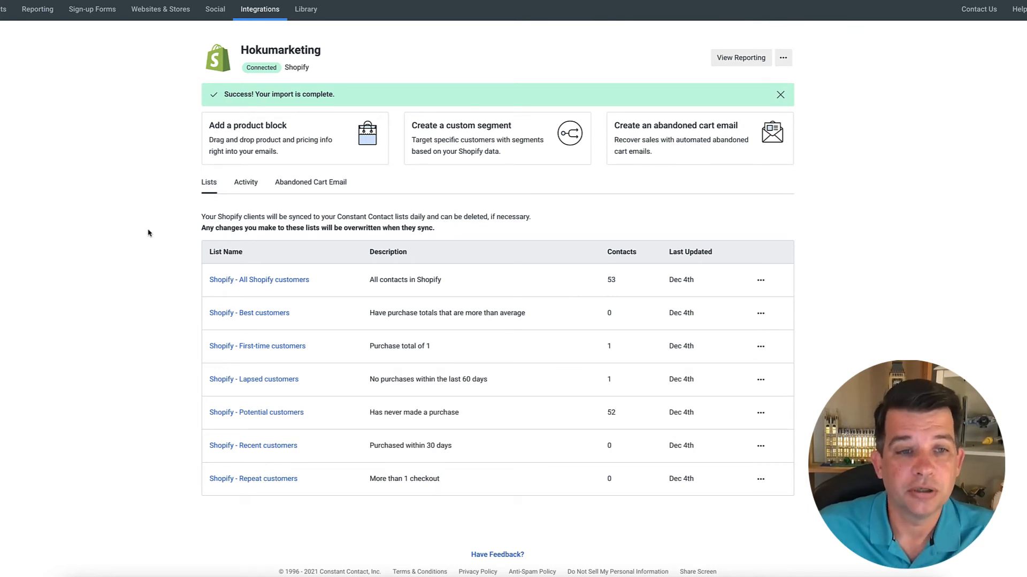
mouse_move(157, 114)
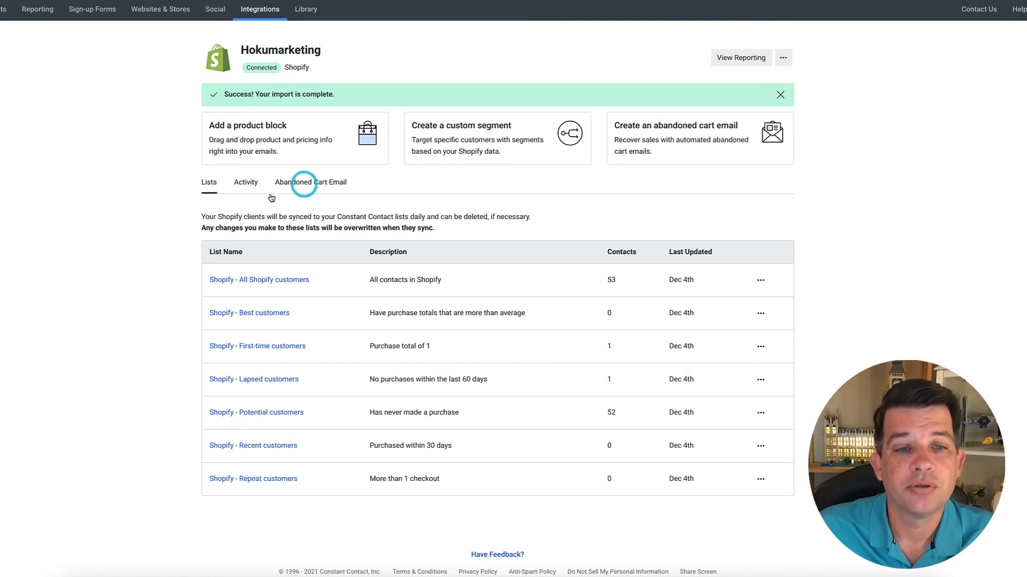
Show the inactive Shopify Abandoned Cart Email with zero sent and $0.00 recovered
left_click(311, 182)
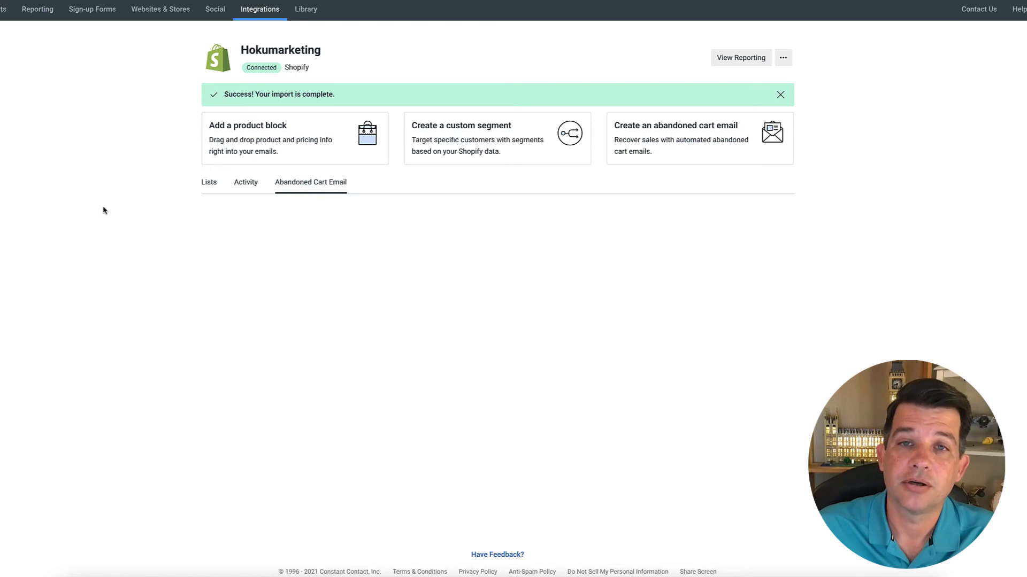
left_click(310, 182)
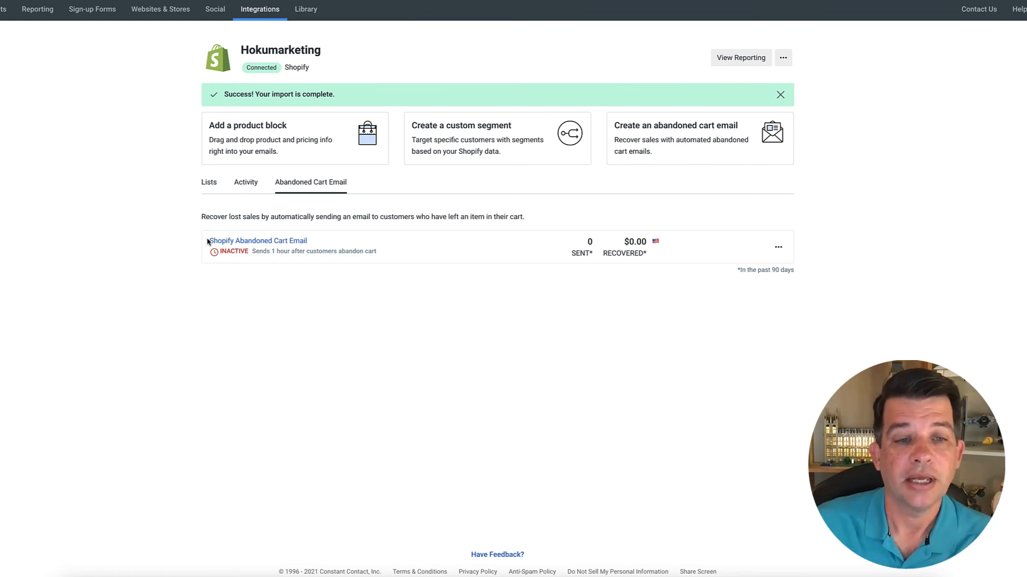
mouse_move(162, 227)
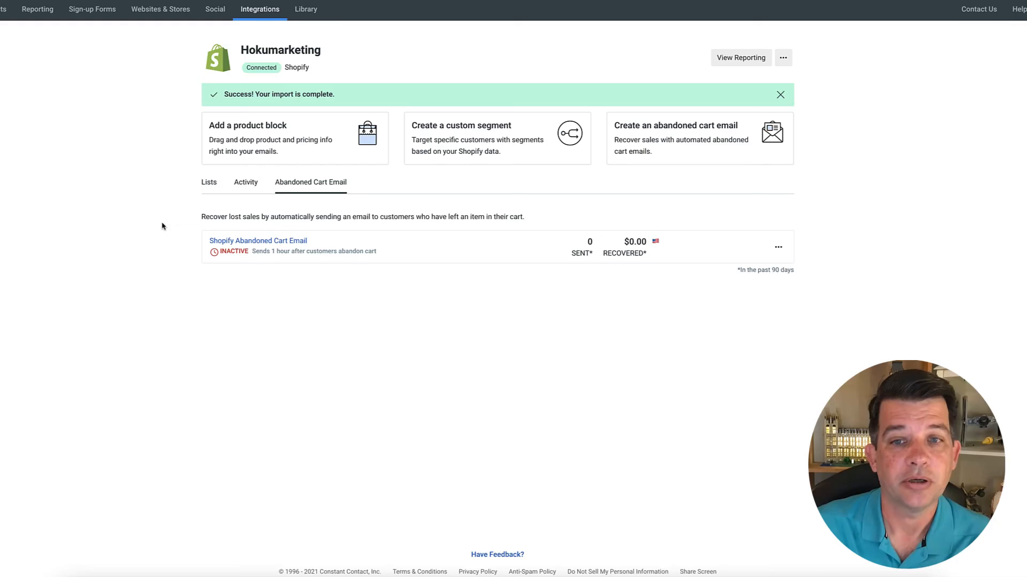